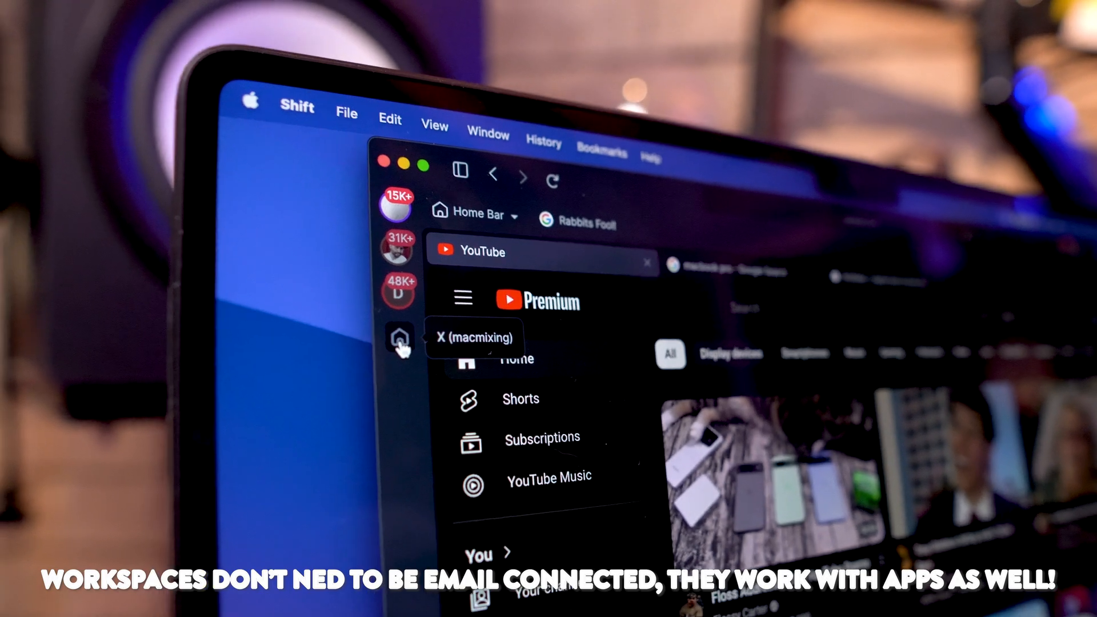
Switch to the X workspace with quick access to Gmail, Google Calendar and Google Drive.
left_click(400, 339)
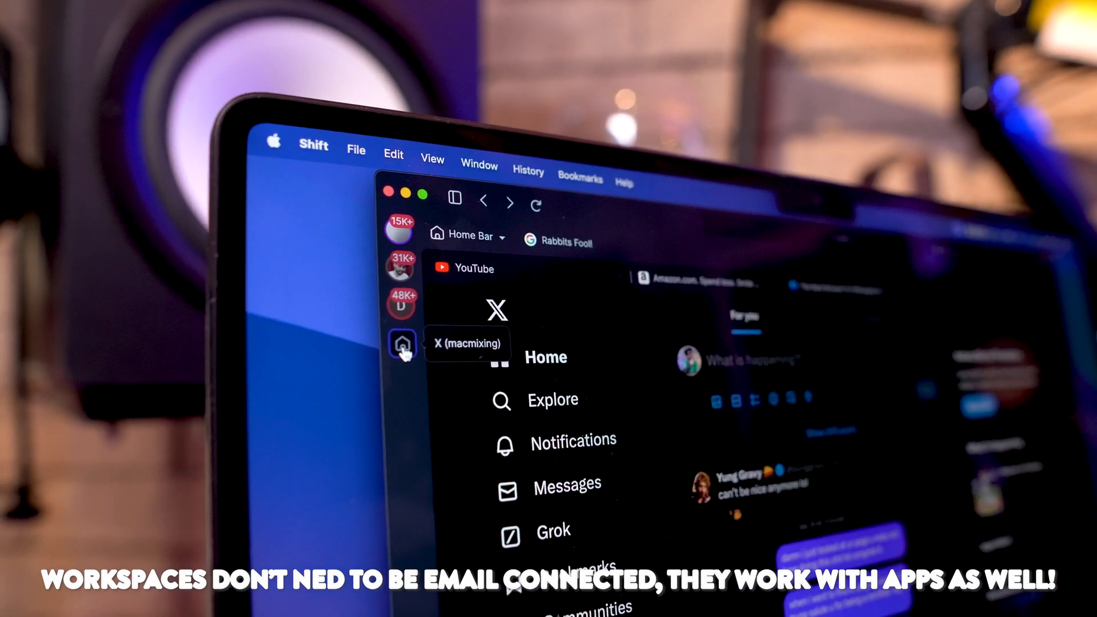
left_click(473, 267)
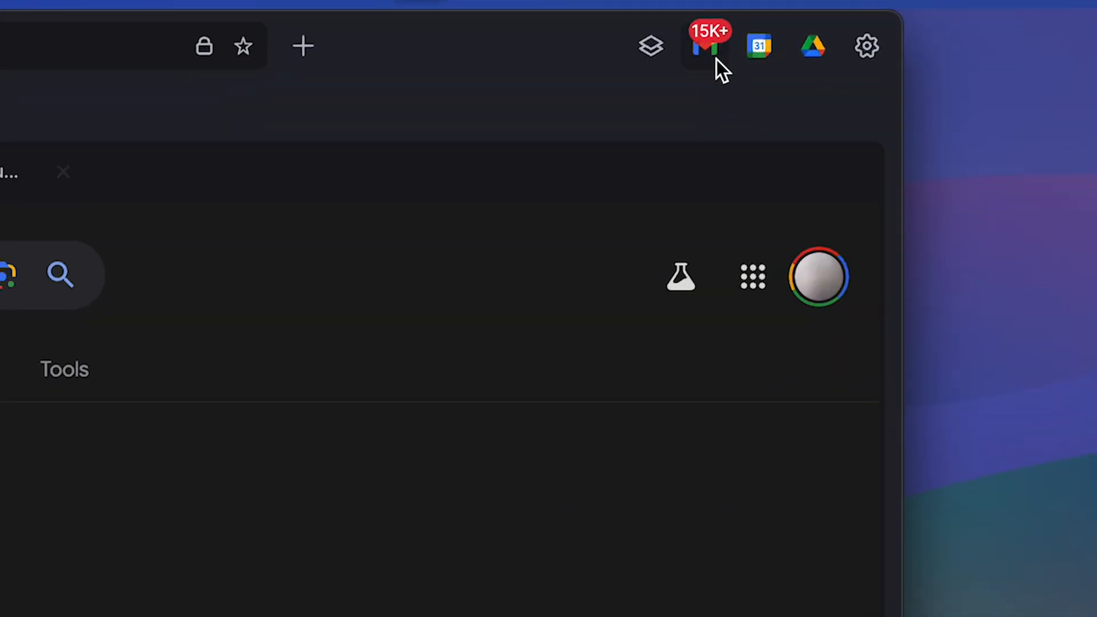
Show Gmail's context menu with unread badge, workspace count and open-links-in-app options.
right_click(705, 48)
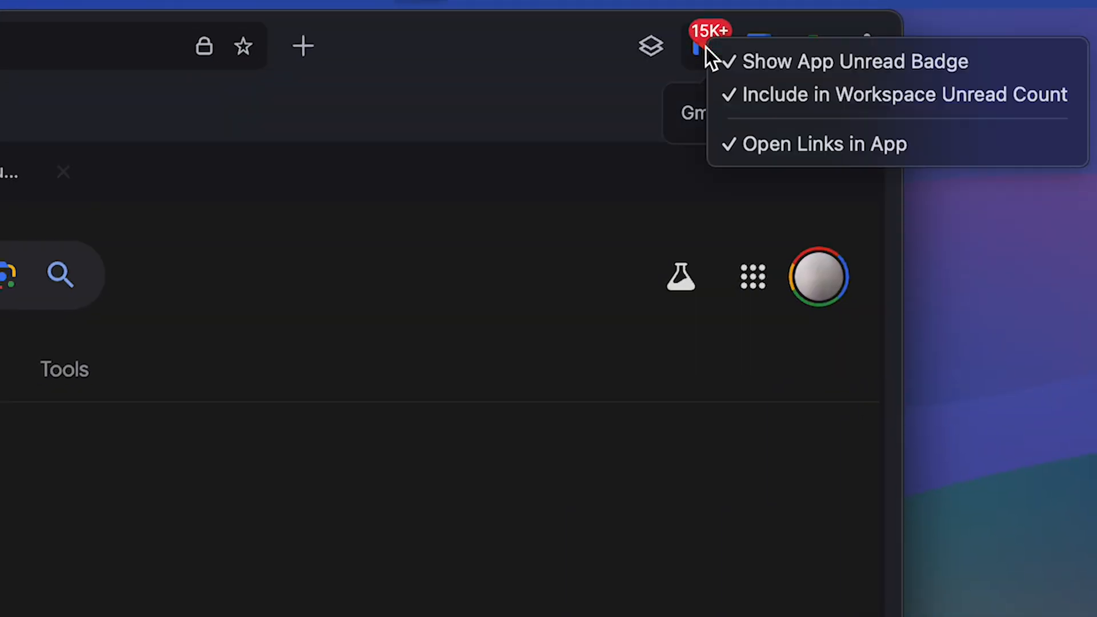